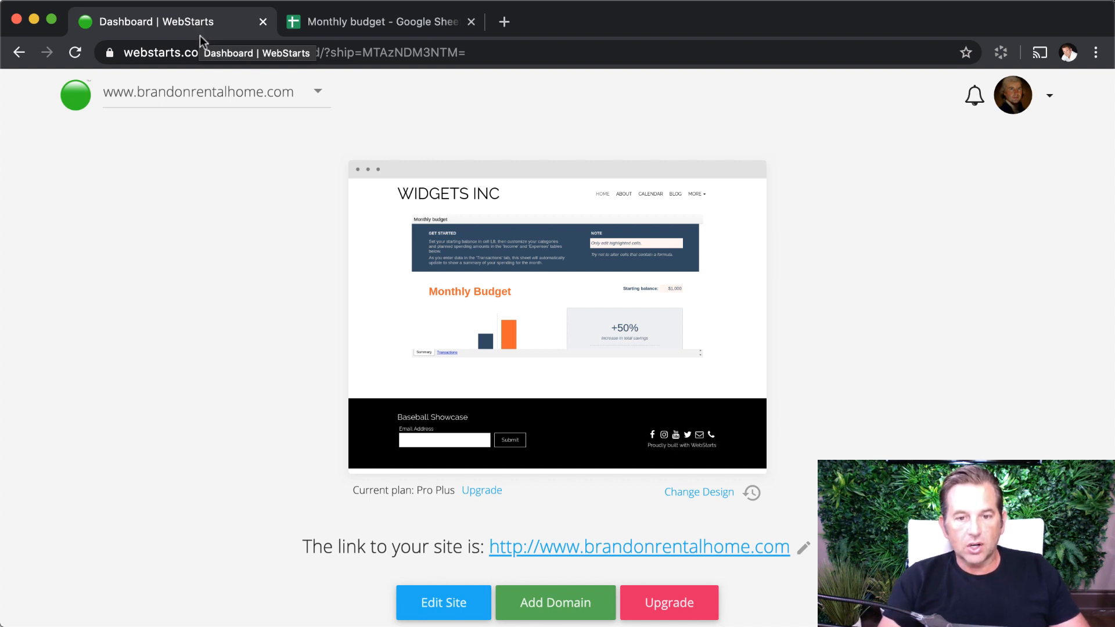
{"action": "mouse_move", "coordinate": [310, 155]}
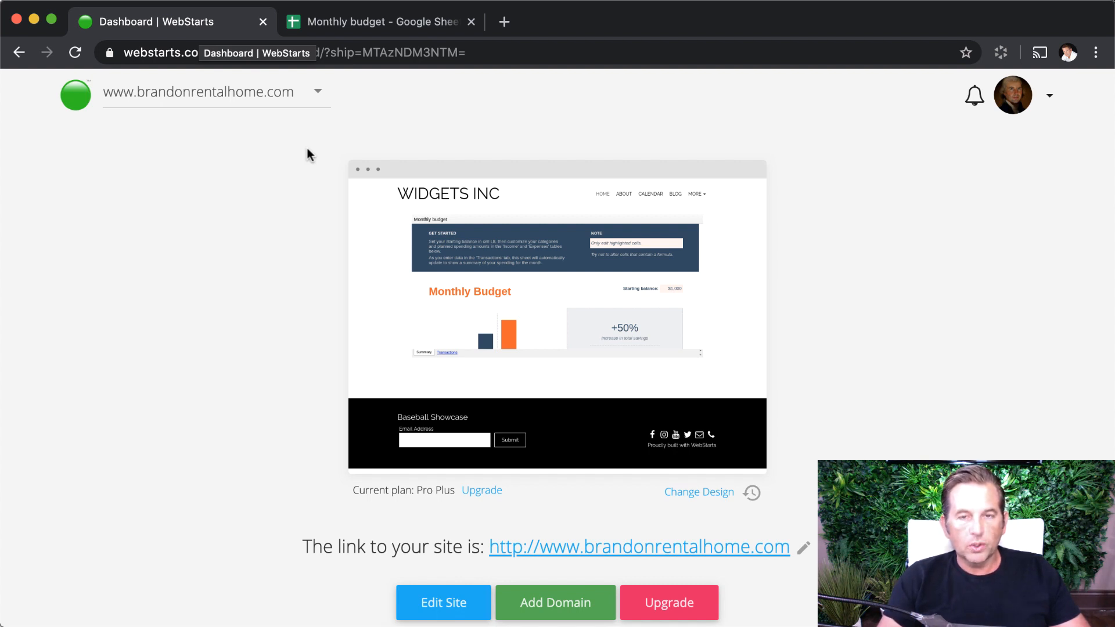
{"action": "mouse_move", "coordinate": [275, 270]}
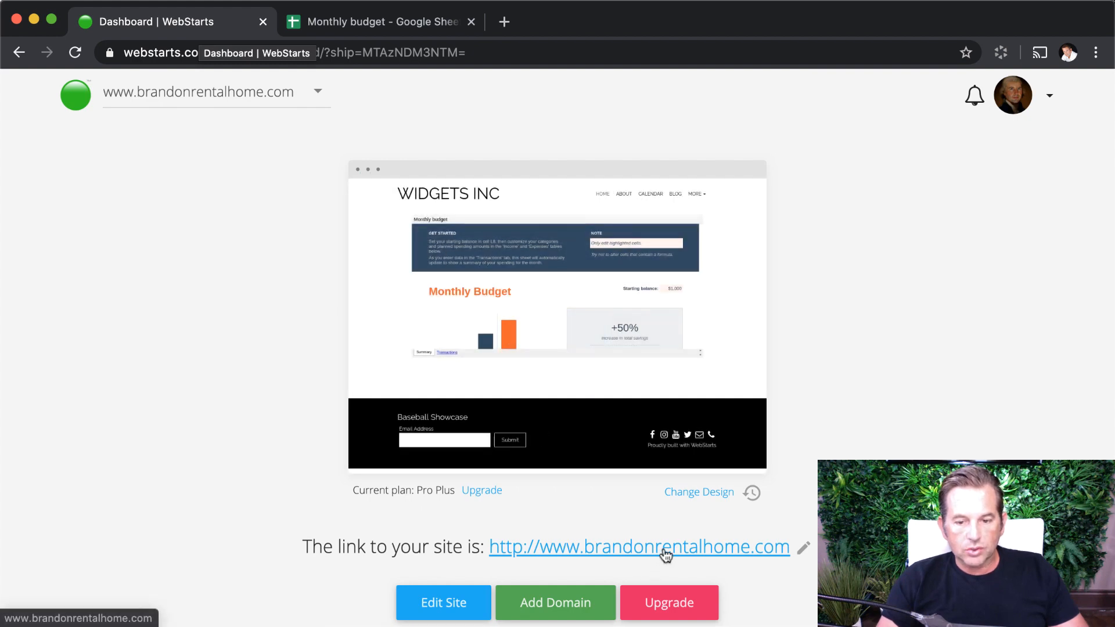
Open the live Widgets Inc site and show the embedded budget's Transactions sheet.
{"action": "left_click", "coordinate": [638, 547]}
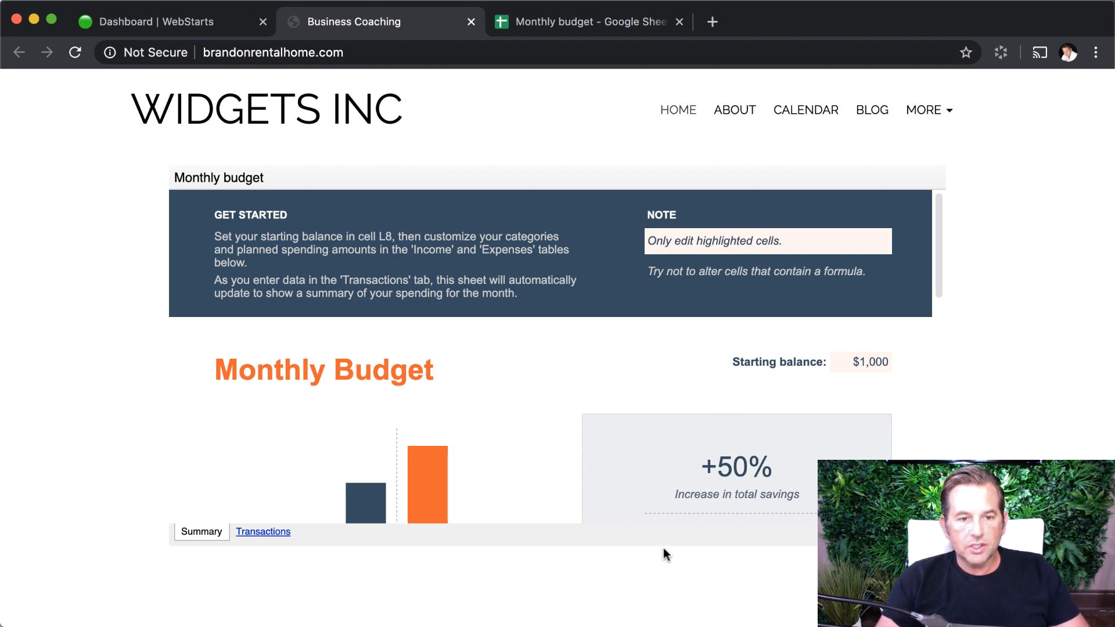
{"action": "mouse_move", "coordinate": [912, 164]}
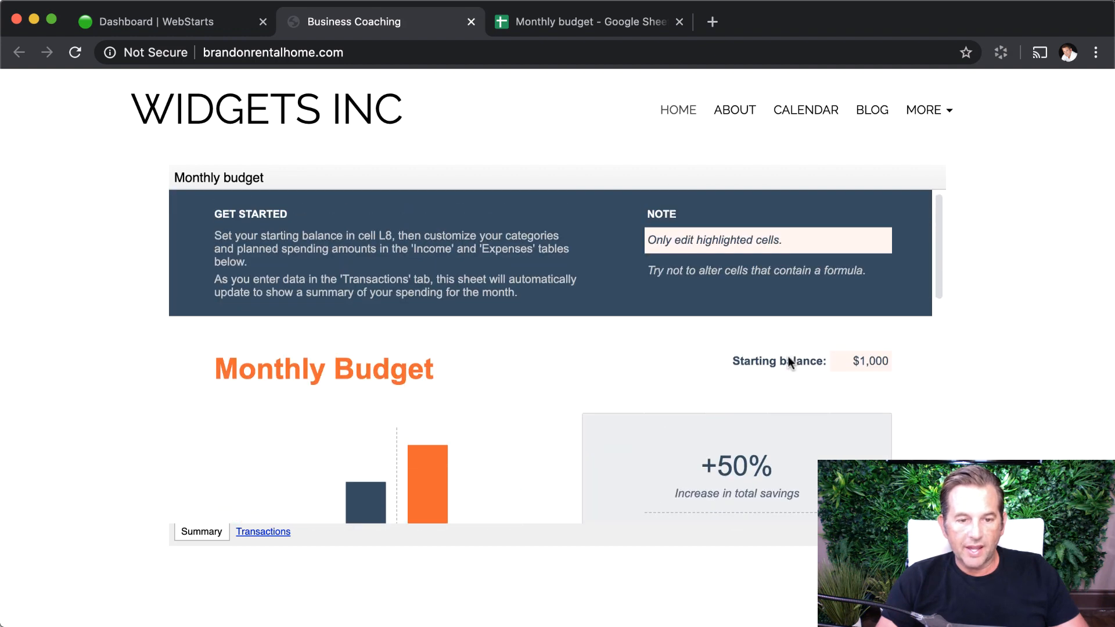
{"action": "scroll", "scroll_direction": "down", "scroll_amount": 3}
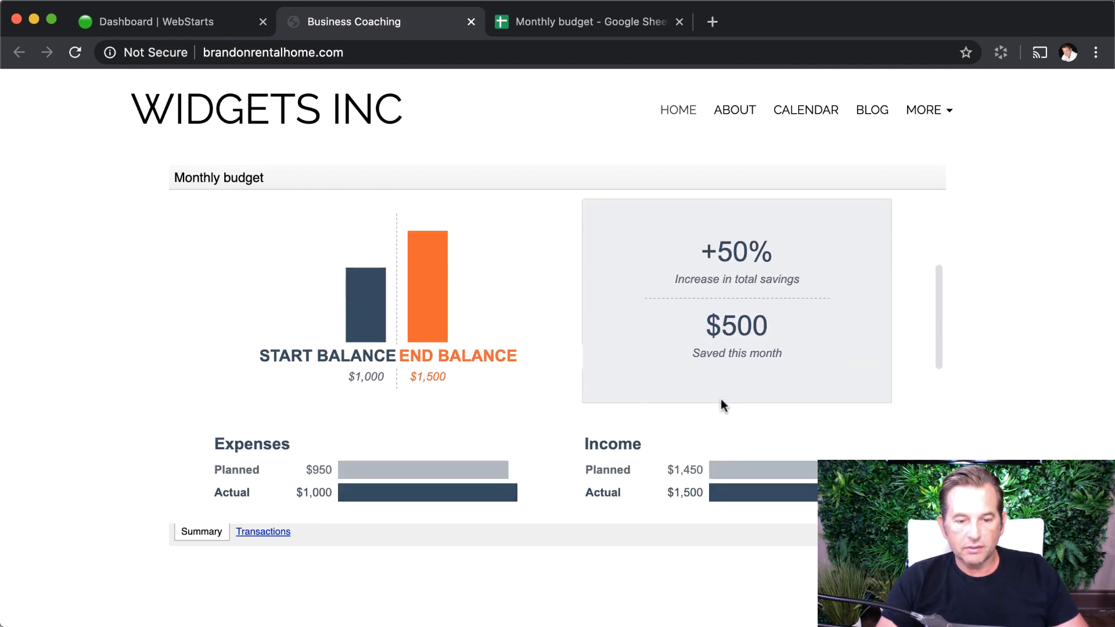
{"action": "left_click", "coordinate": [262, 531]}
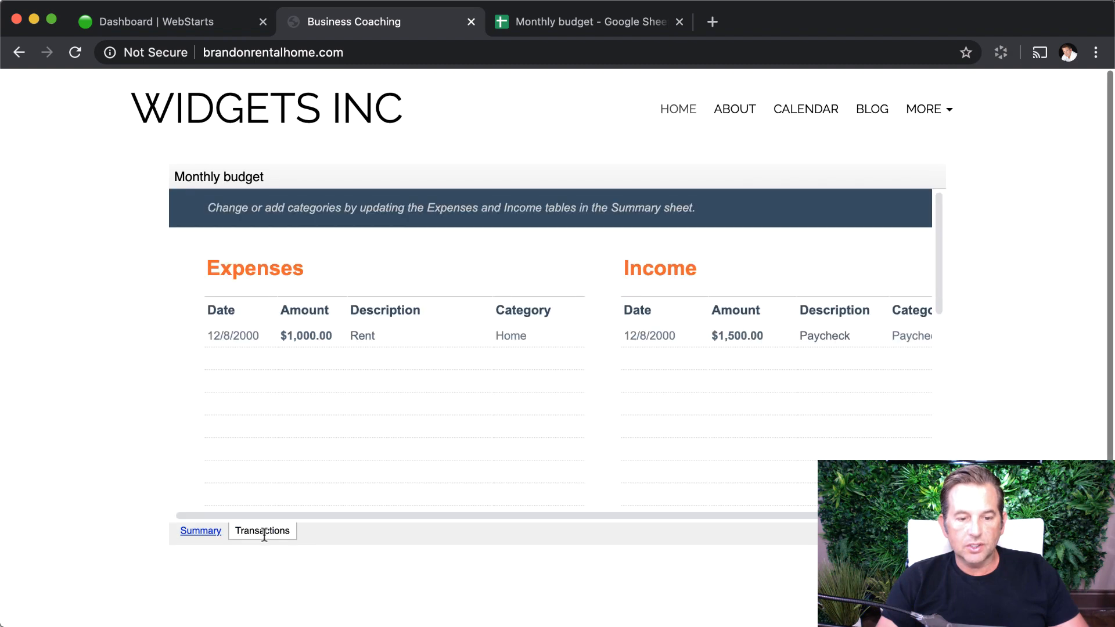
{"action": "mouse_move", "coordinate": [223, 545]}
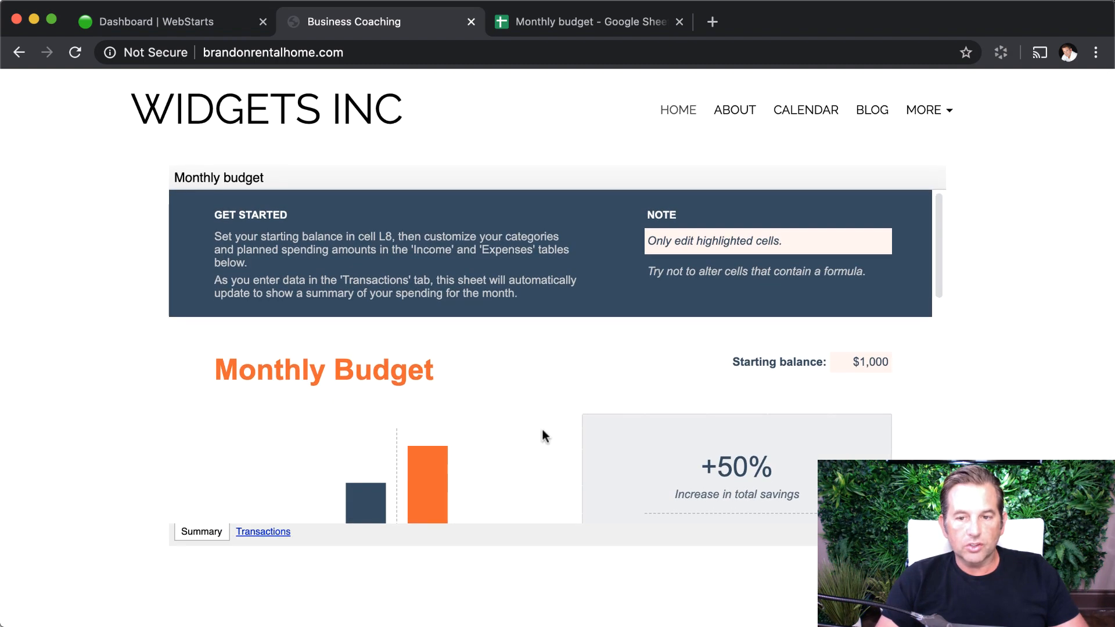
{"action": "mouse_move", "coordinate": [593, 34]}
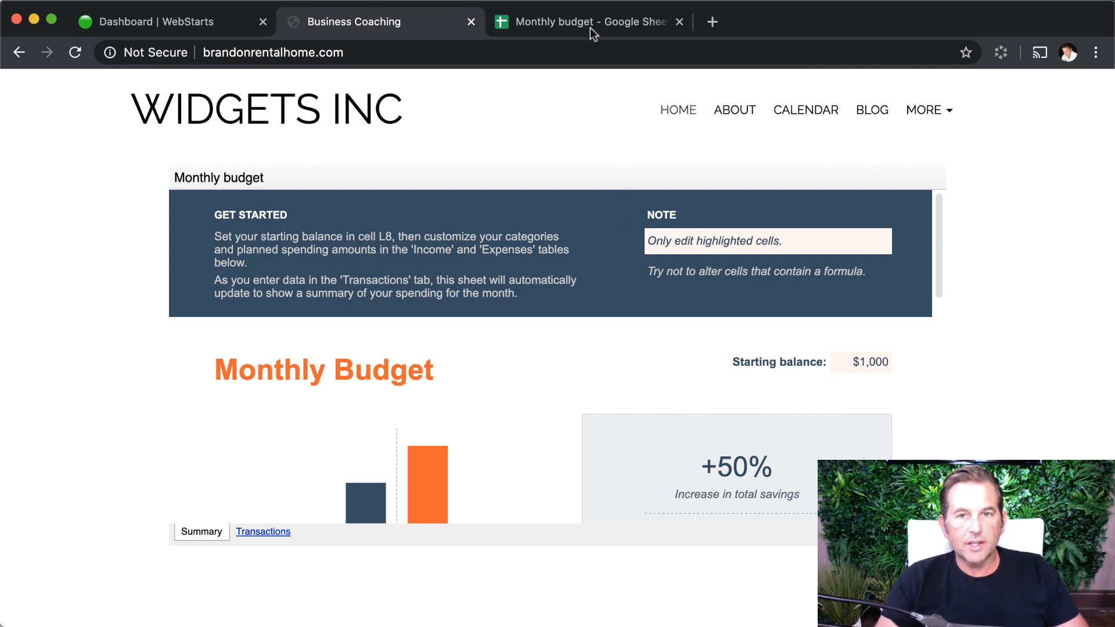
Return to the Monthly budget spreadsheet, scroll its Summary sheet, and open Publish to the web.
{"action": "left_click", "coordinate": [583, 21]}
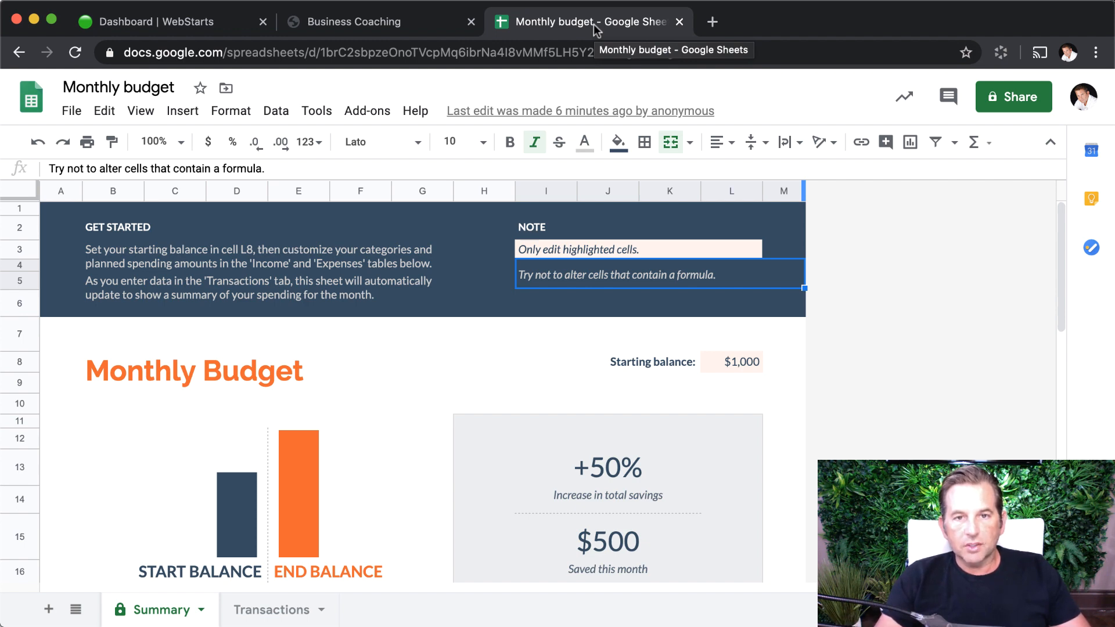
{"action": "mouse_move", "coordinate": [593, 44]}
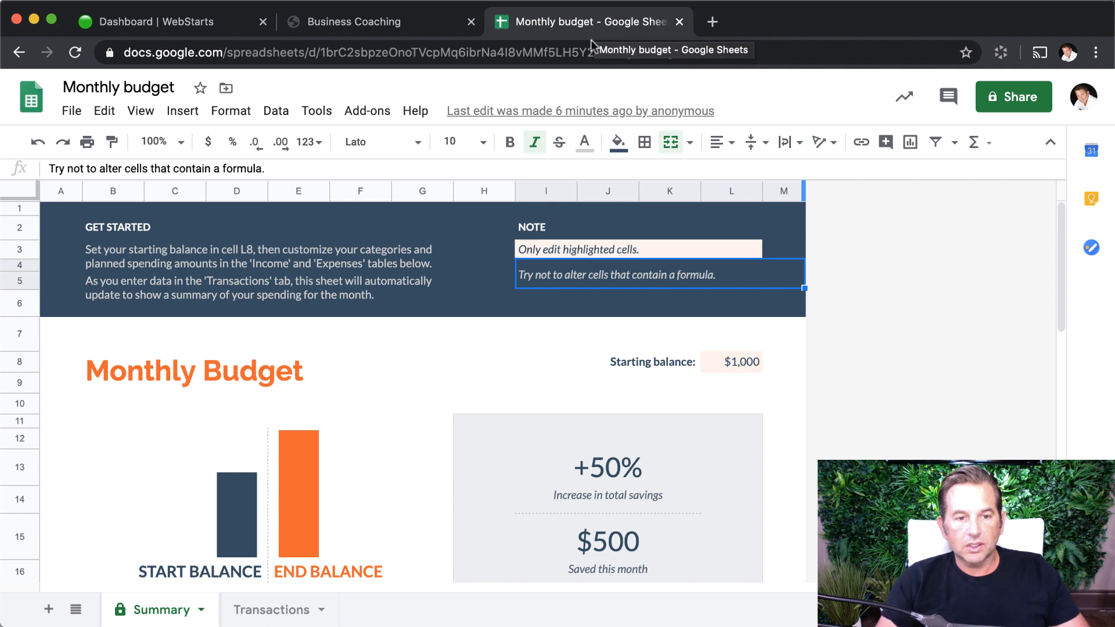
{"action": "mouse_move", "coordinate": [998, 291]}
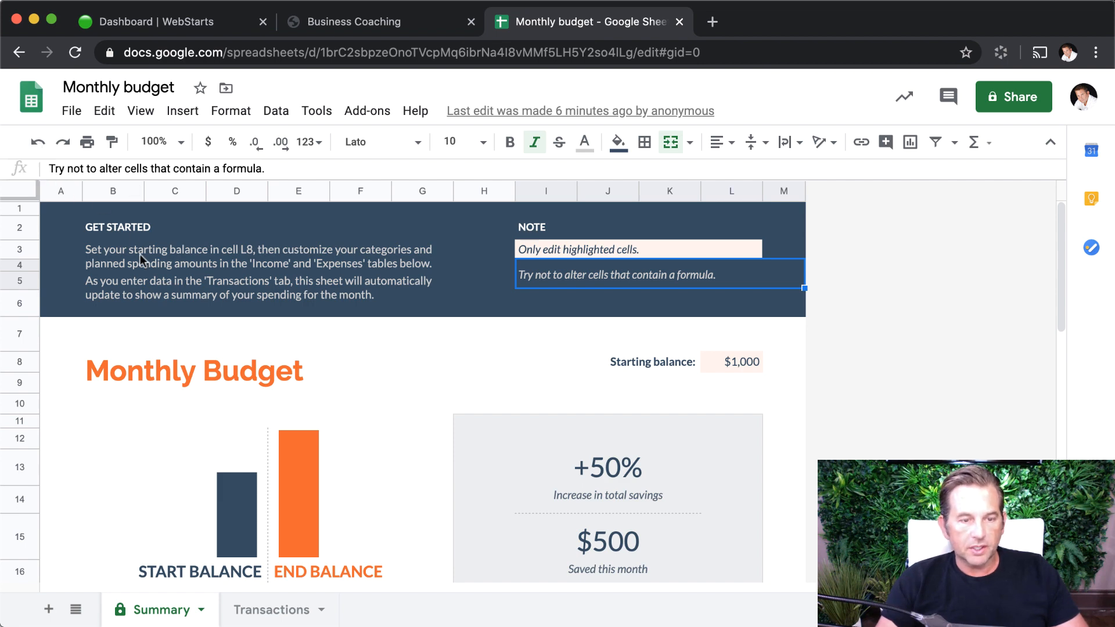
{"action": "mouse_move", "coordinate": [298, 391]}
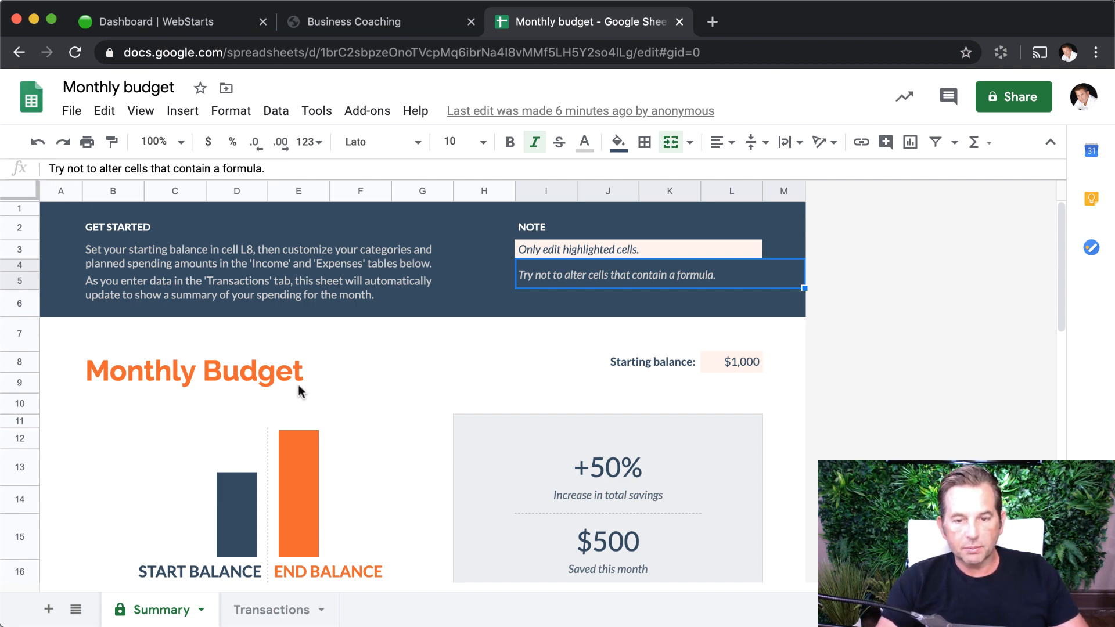
{"action": "scroll", "scroll_direction": "down", "scroll_amount": 3}
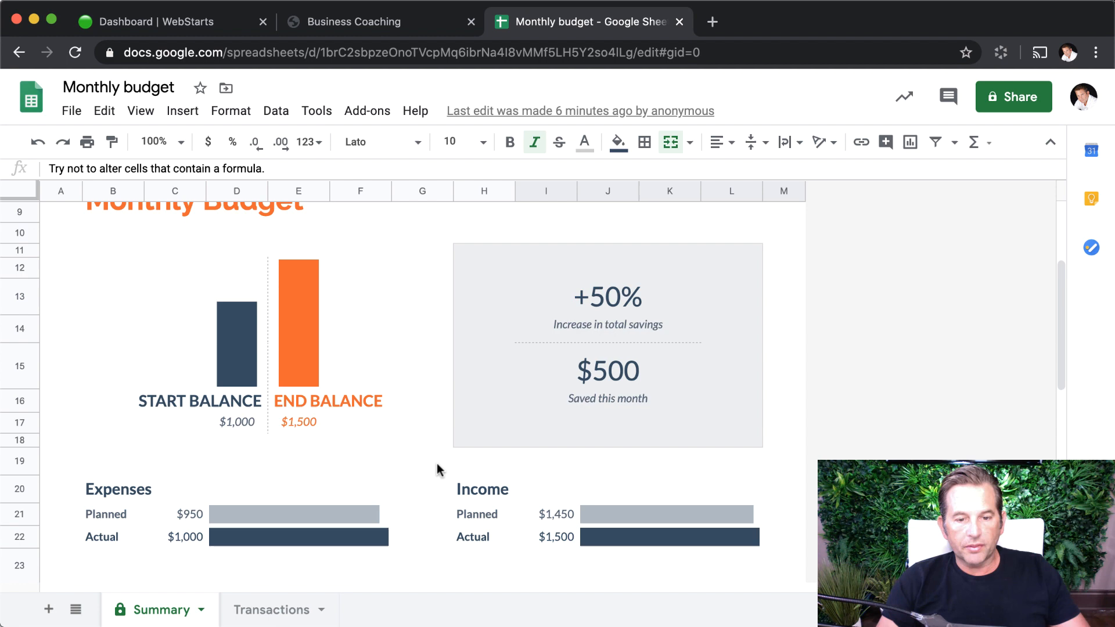
{"action": "scroll", "scroll_direction": "down", "scroll_amount": 3}
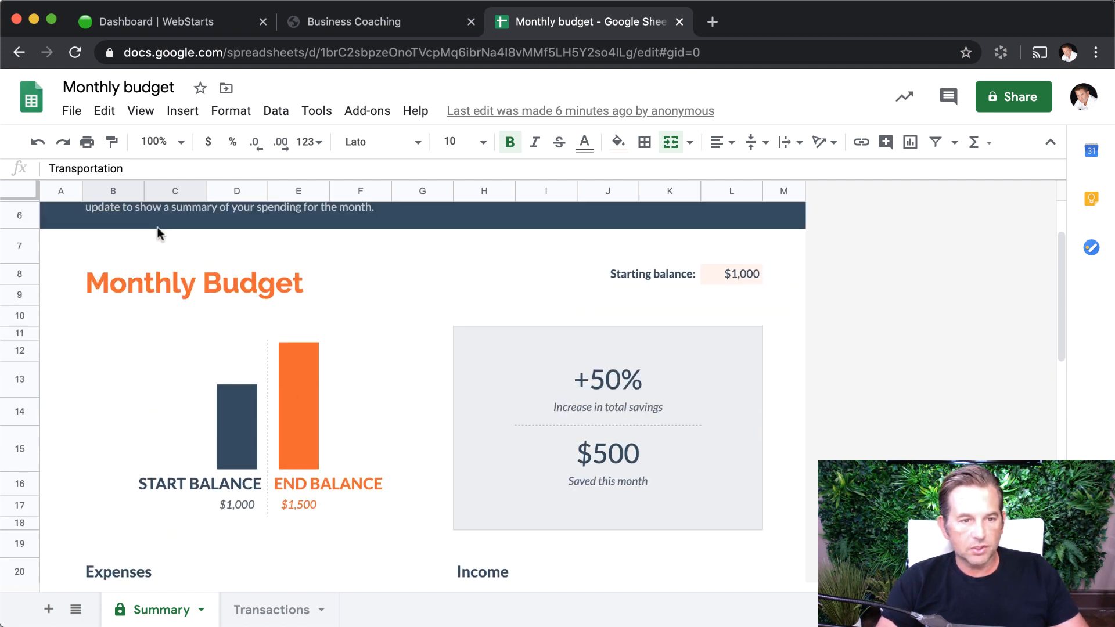
{"action": "left_click", "coordinate": [71, 110]}
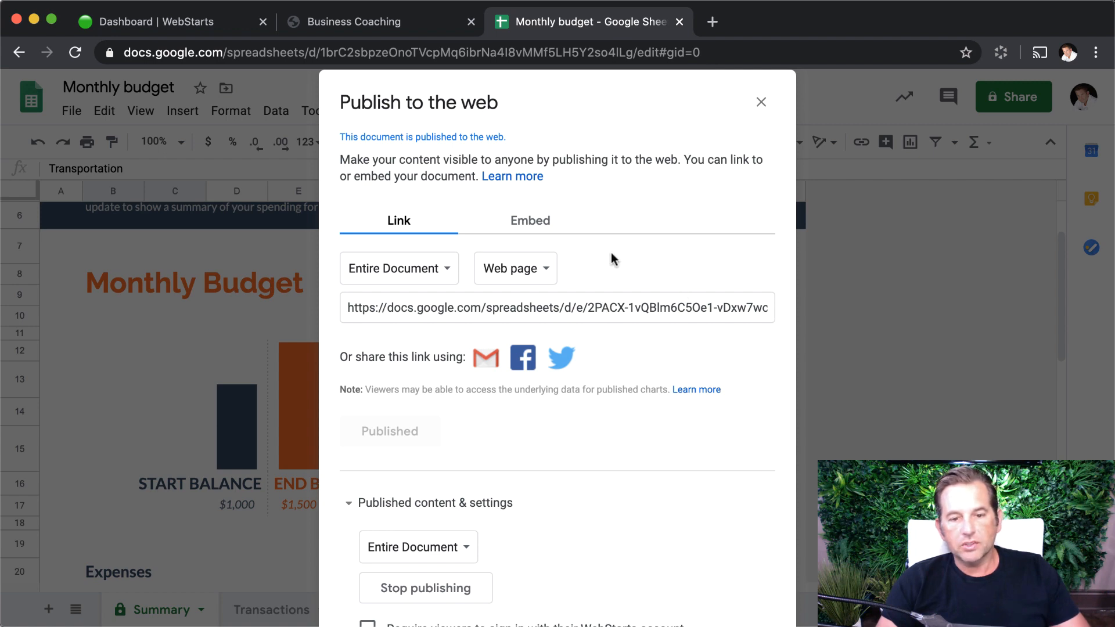
Show the Embed iframe code for the Entire Document and select all of it.
{"action": "left_click", "coordinate": [529, 220]}
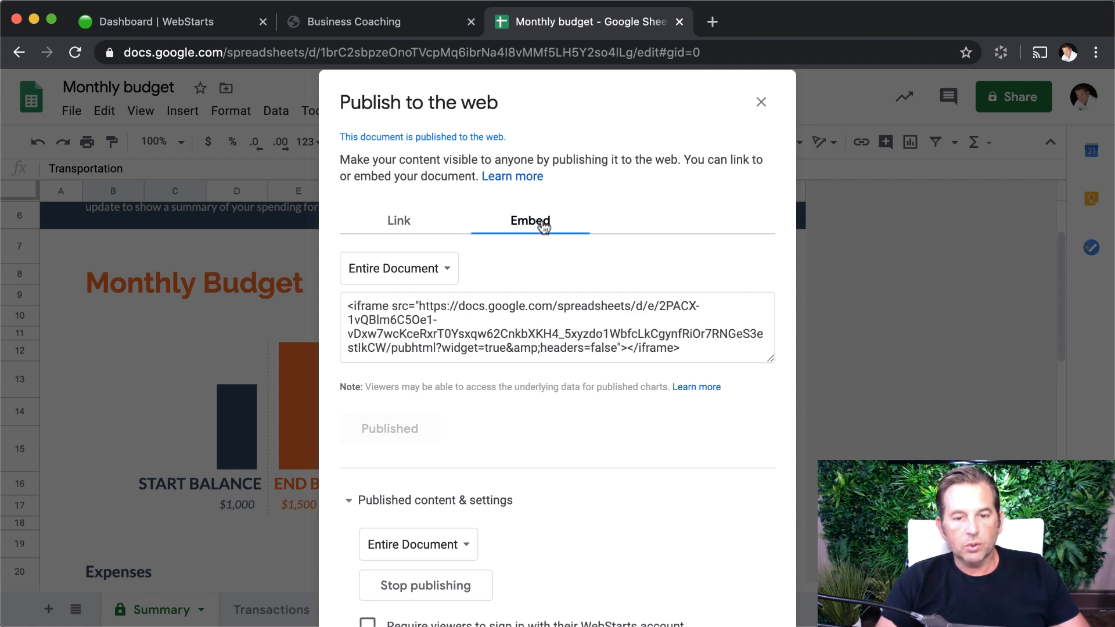
{"action": "mouse_move", "coordinate": [533, 231]}
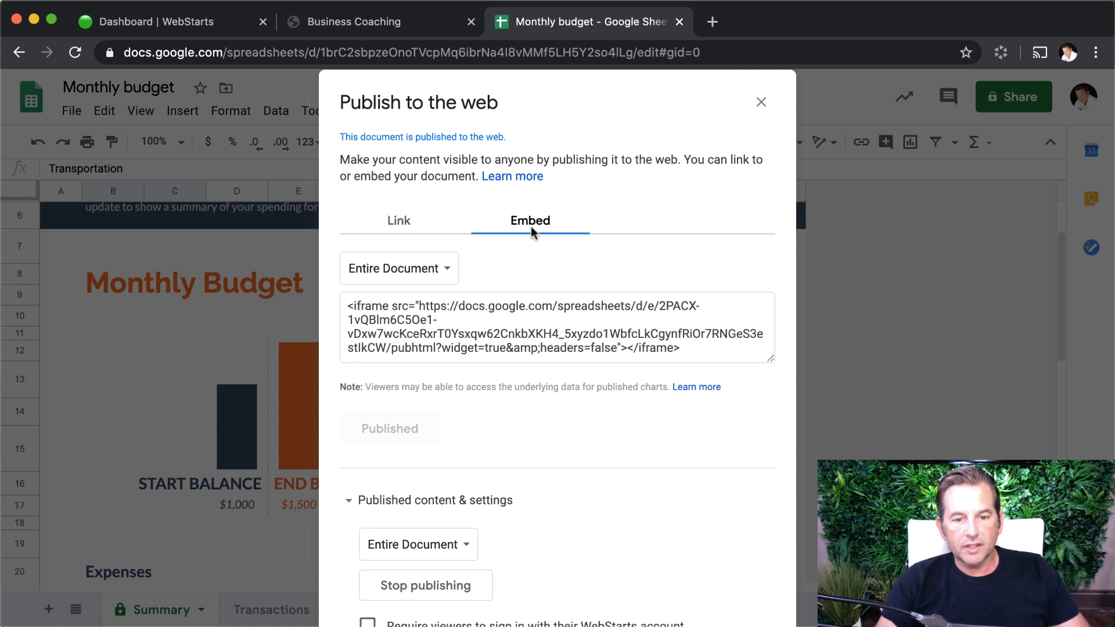
{"action": "left_click", "coordinate": [399, 268]}
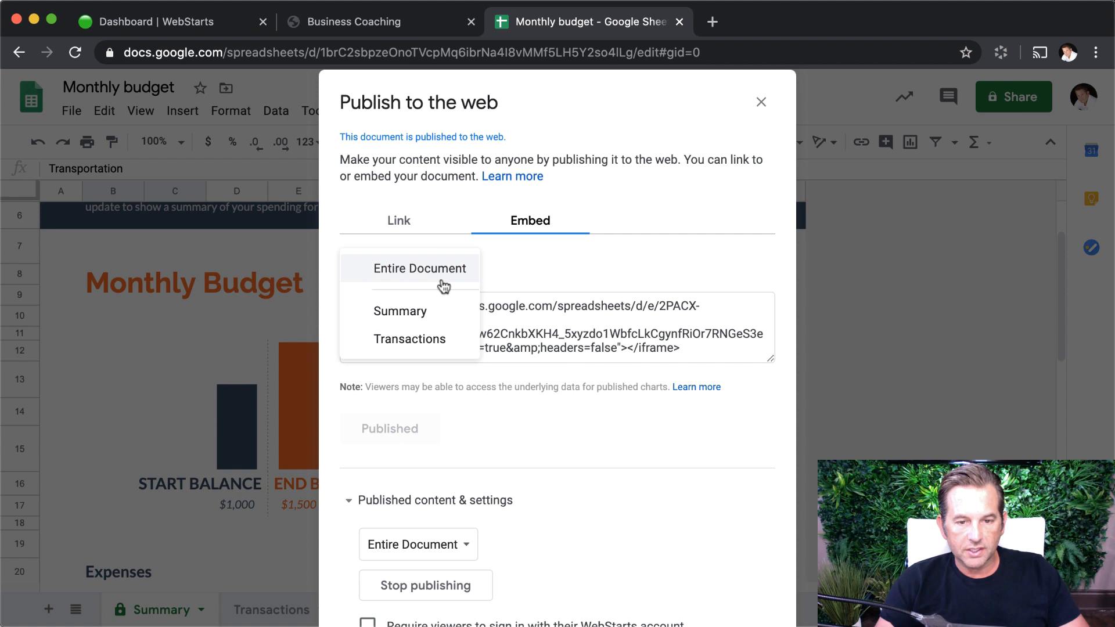
{"action": "left_click", "coordinate": [421, 268]}
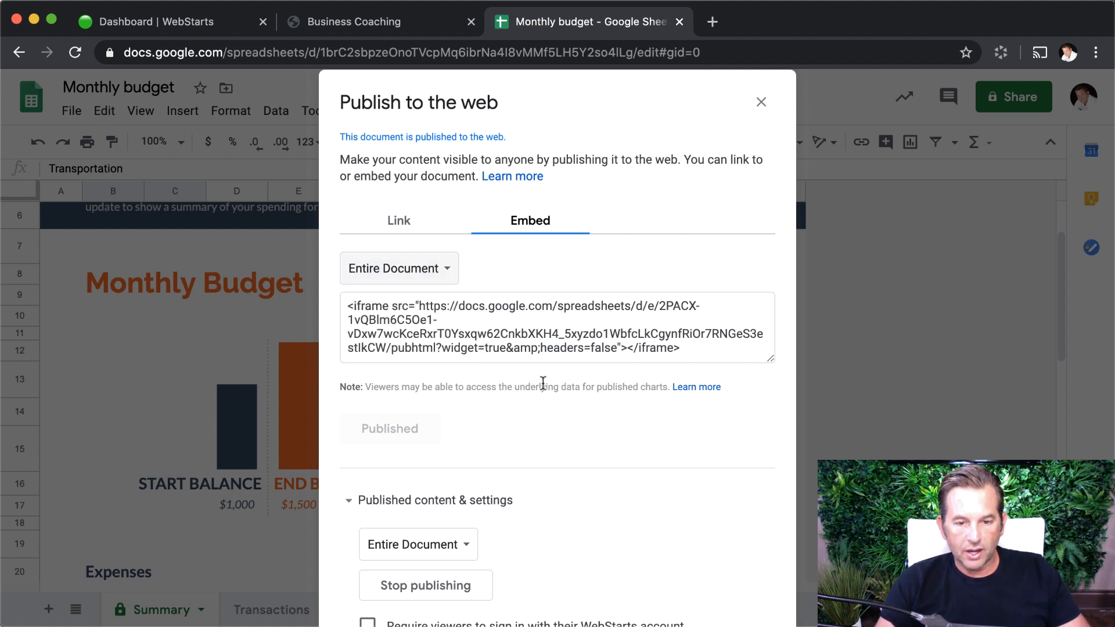
{"action": "left_click", "coordinate": [556, 327]}
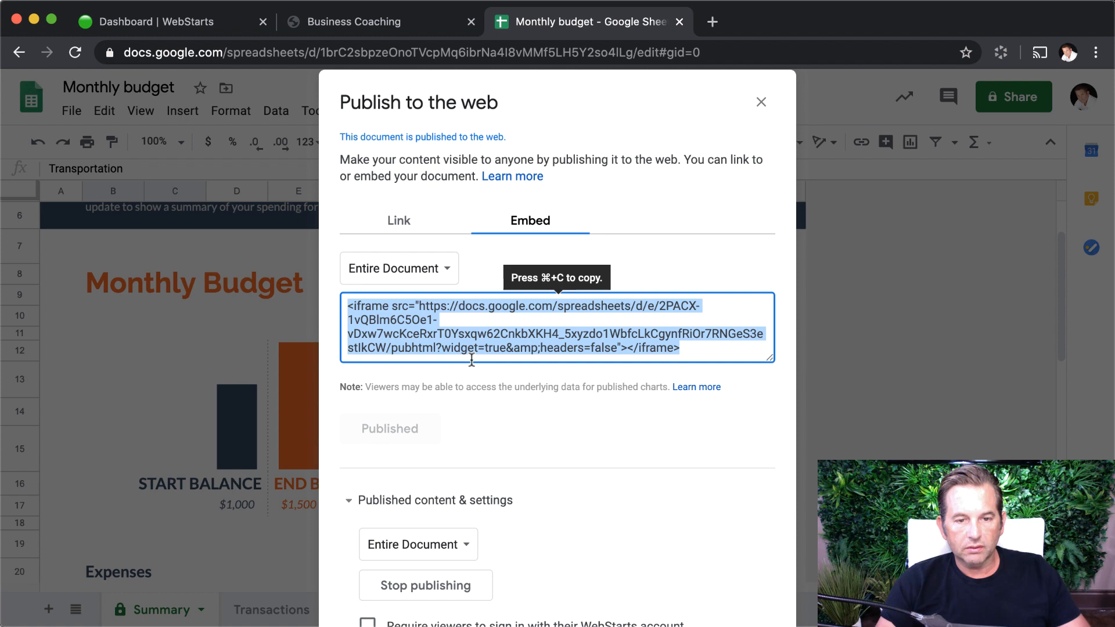
{"action": "mouse_move", "coordinate": [304, 41]}
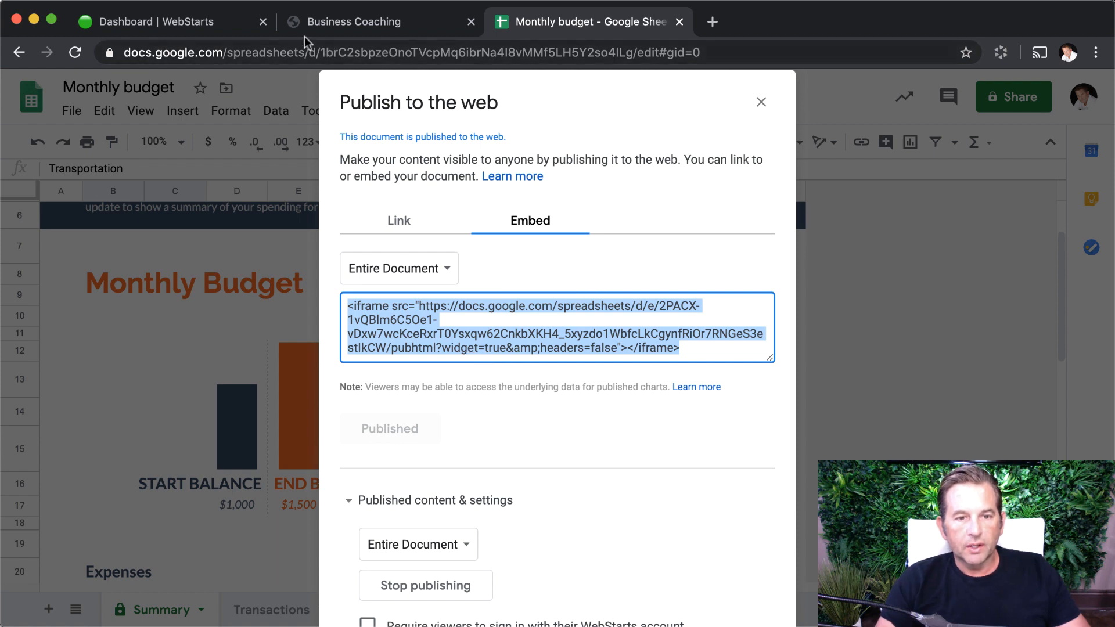
Return to the WebStarts dashboard and start editing the Widgets Inc site.
{"action": "left_click", "coordinate": [149, 21]}
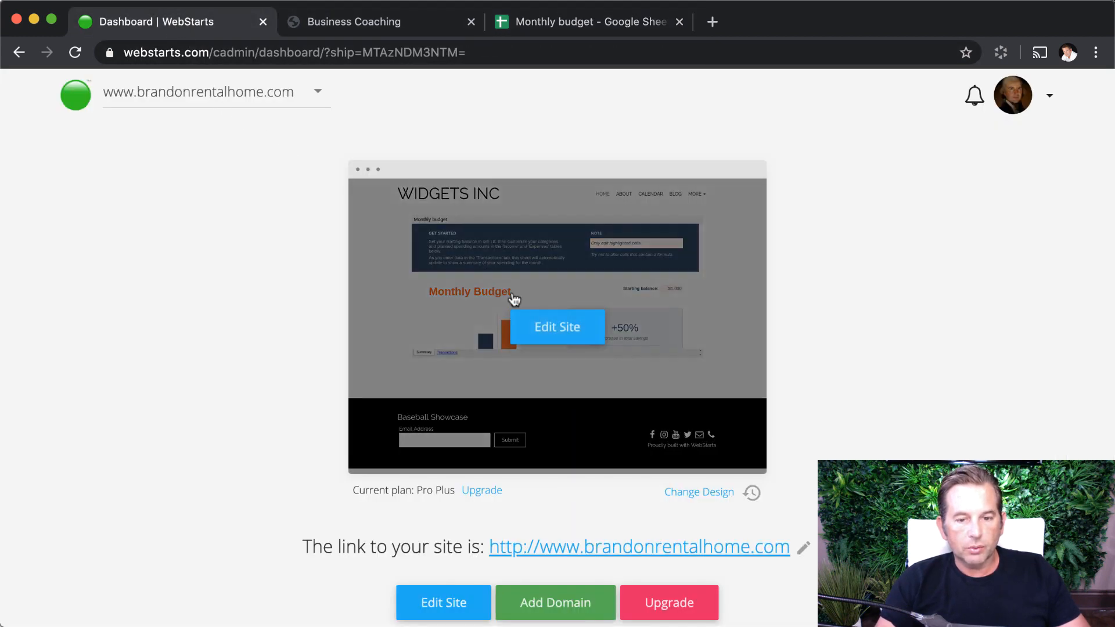
{"action": "left_click", "coordinate": [556, 327]}
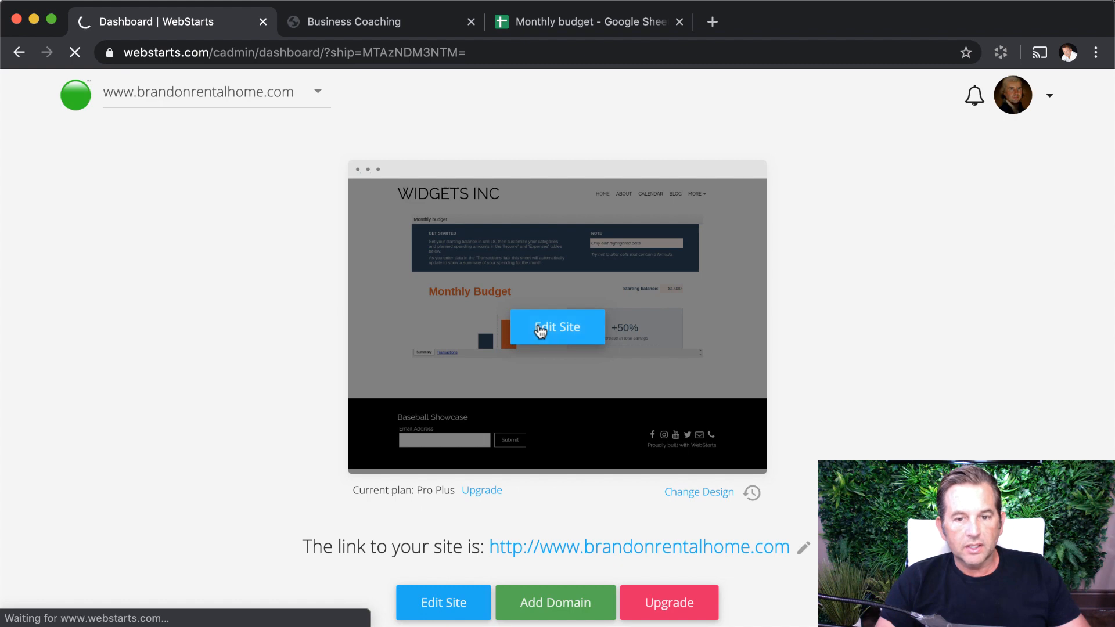
{"action": "left_click", "coordinate": [557, 326]}
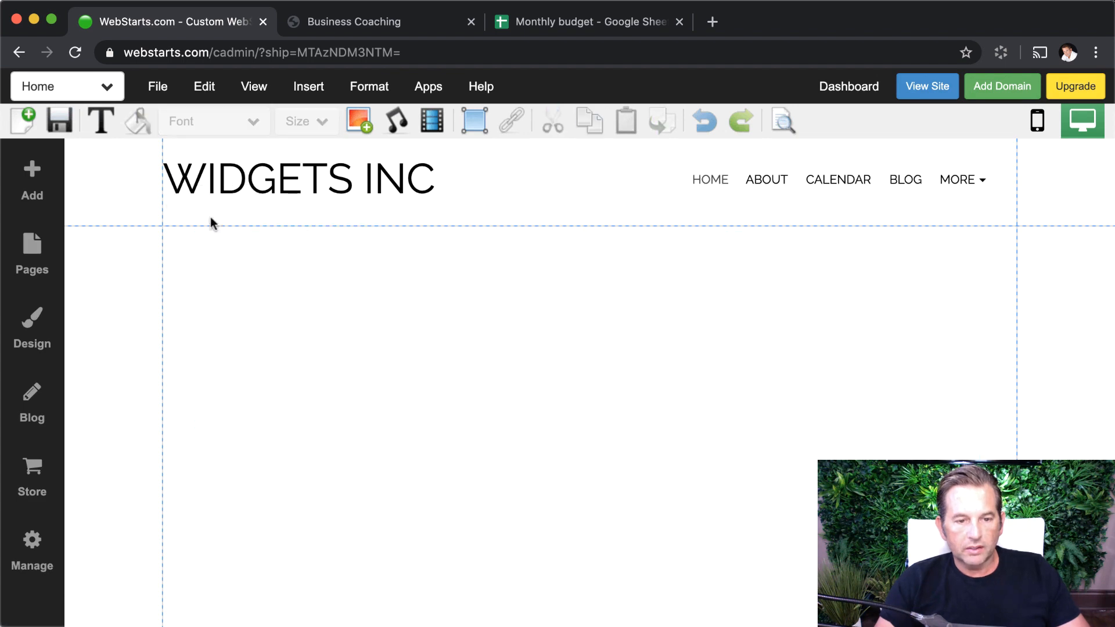
Add a custom HTML element to the home page and accept the editing warning.
{"action": "left_click", "coordinate": [308, 86]}
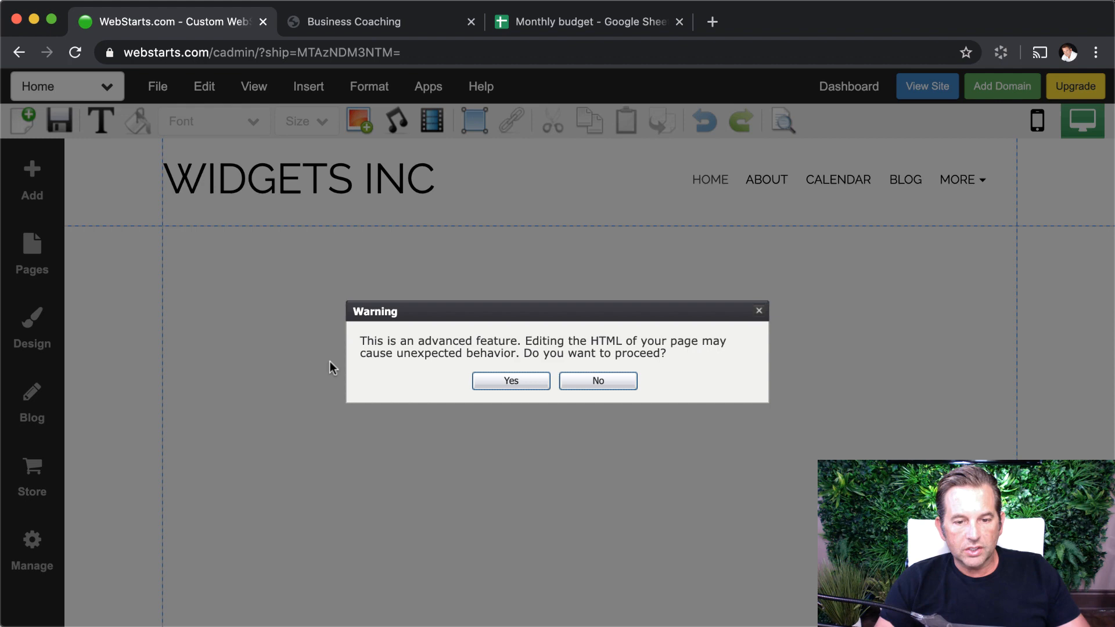
{"action": "left_click", "coordinate": [509, 381]}
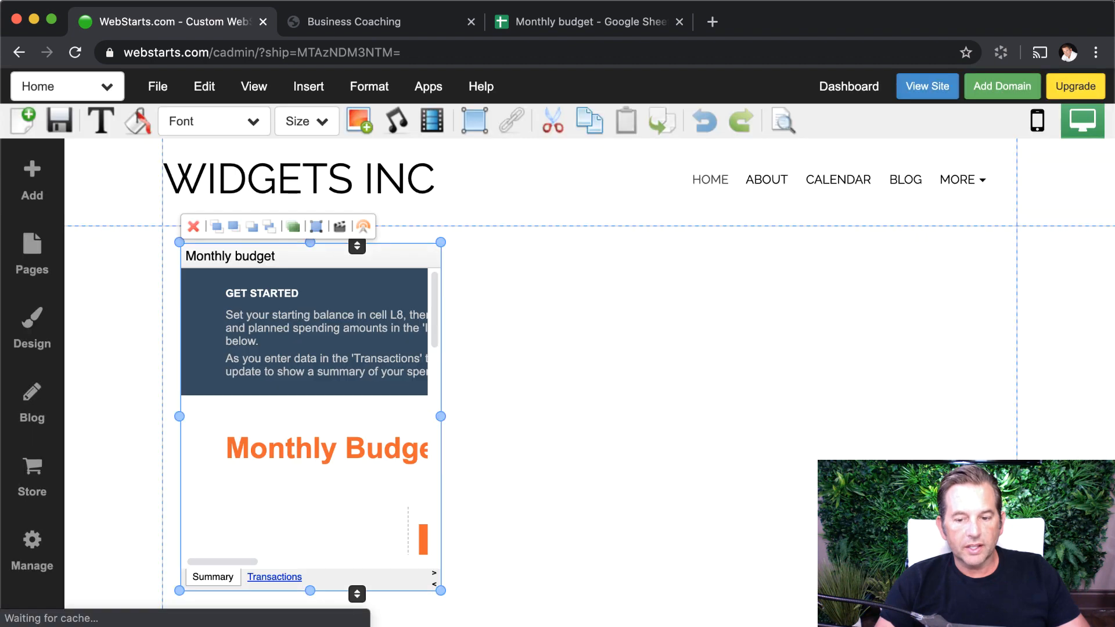
{"action": "mouse_move", "coordinate": [467, 461]}
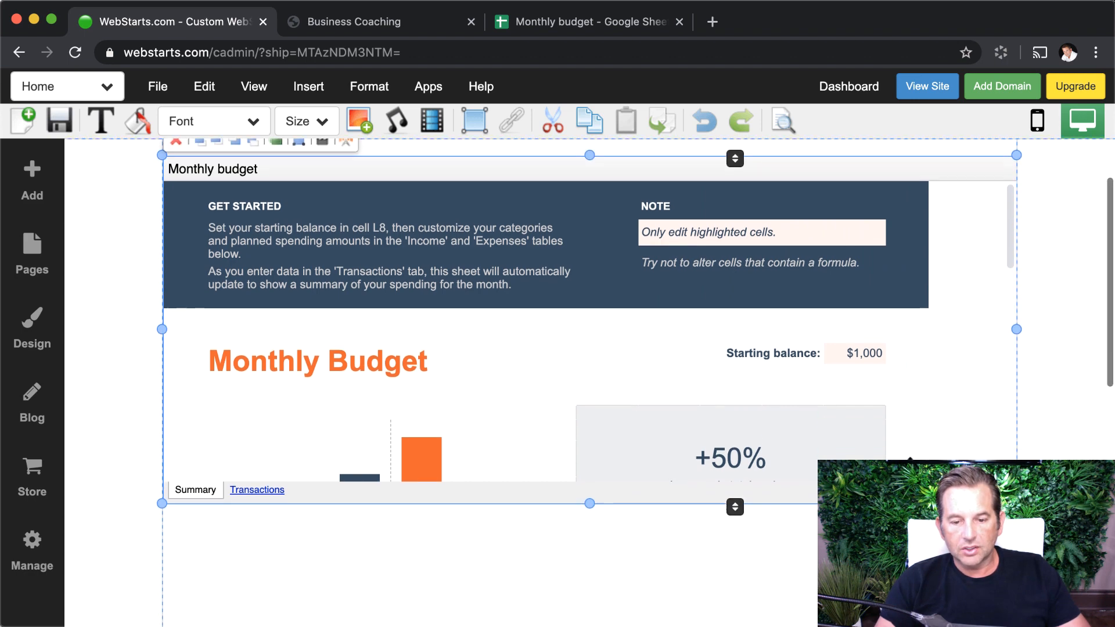
Scroll down the editor to the bottom of the embedded budget frame.
{"action": "scroll", "scroll_direction": "down", "scroll_amount": 3}
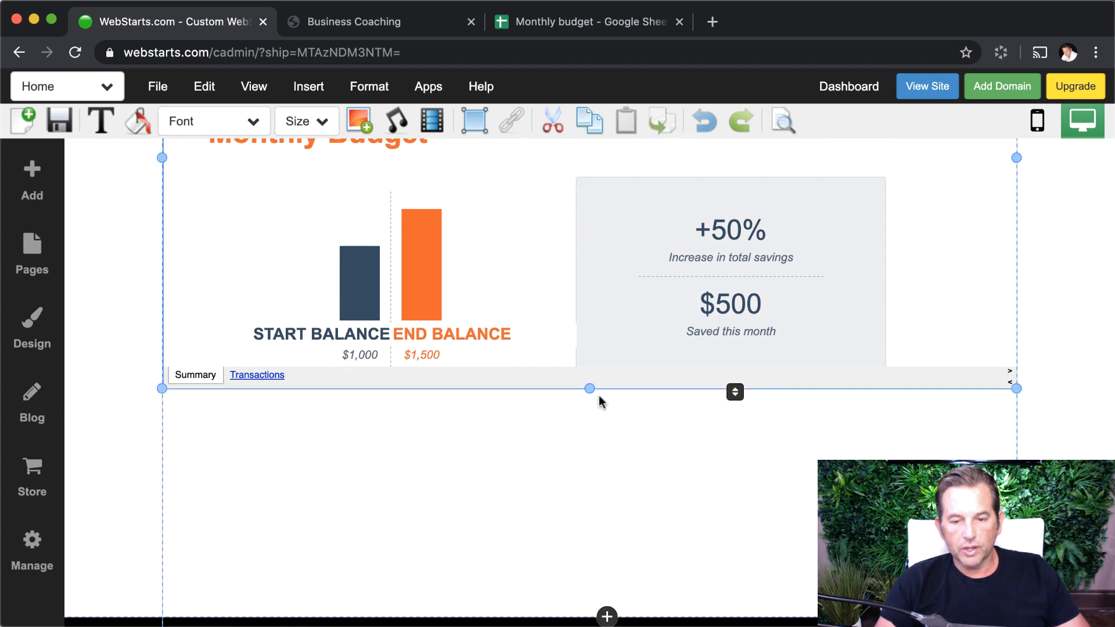
{"action": "scroll", "scroll_direction": "down", "scroll_amount": 3}
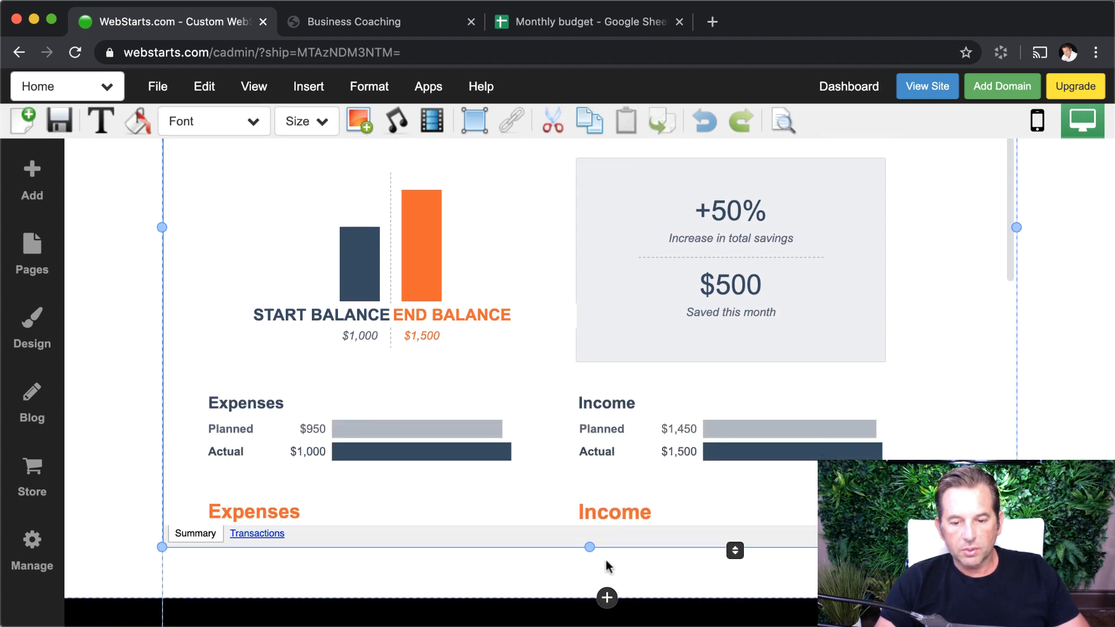
{"action": "scroll", "scroll_direction": "down", "scroll_amount": 3}
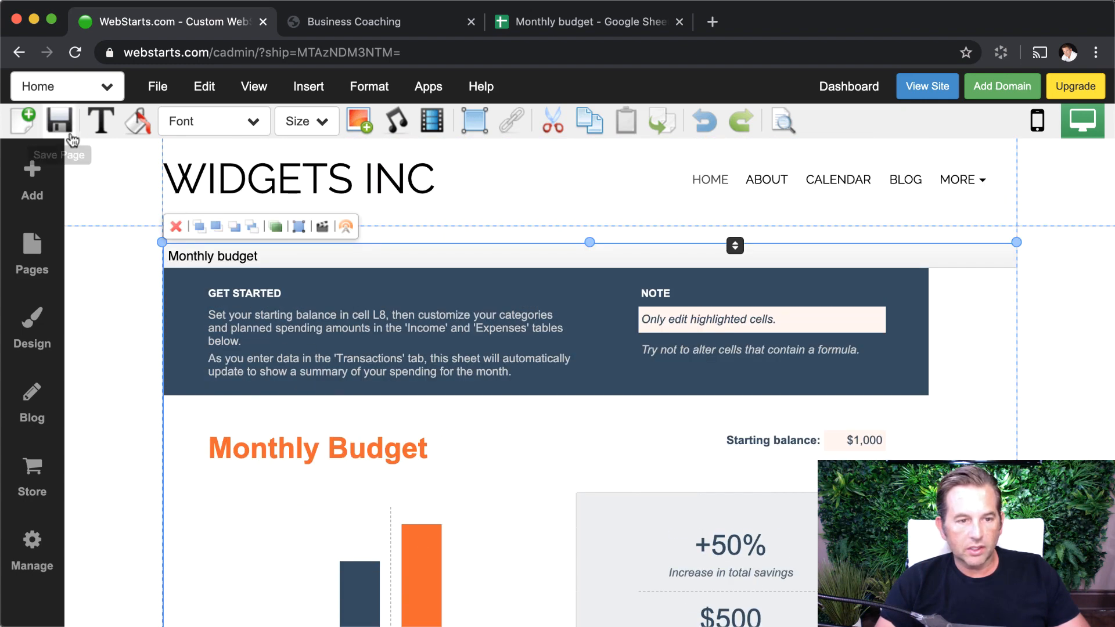
Save the home page and scroll through the embedded budget sheet.
{"action": "left_click", "coordinate": [59, 120]}
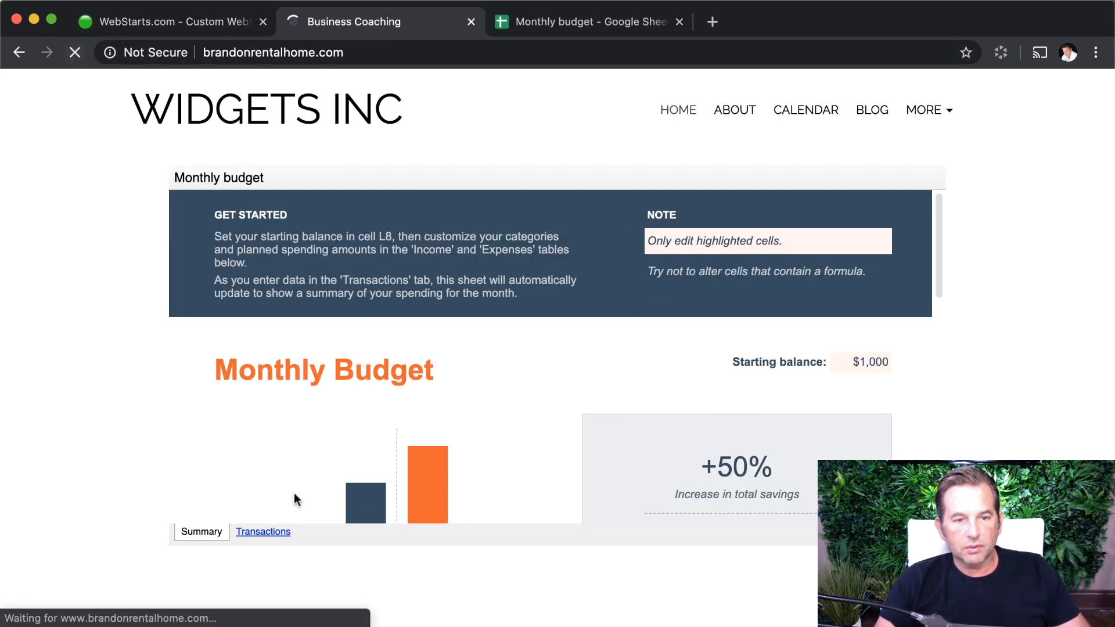
{"action": "scroll", "scroll_direction": "down", "scroll_amount": 3}
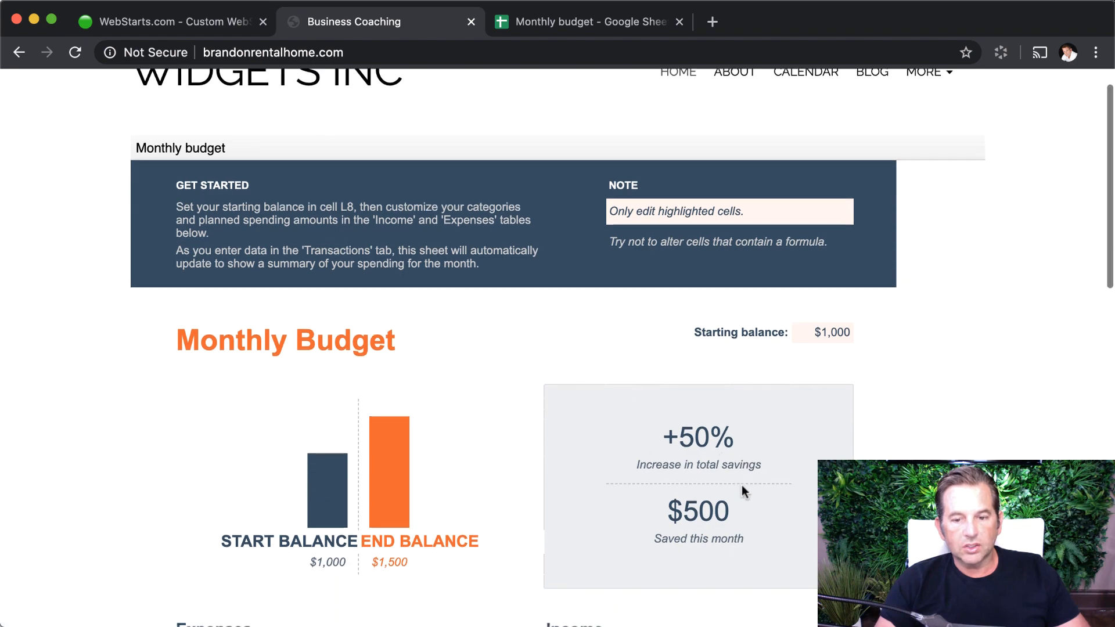
{"action": "scroll", "scroll_direction": "down", "scroll_amount": 3}
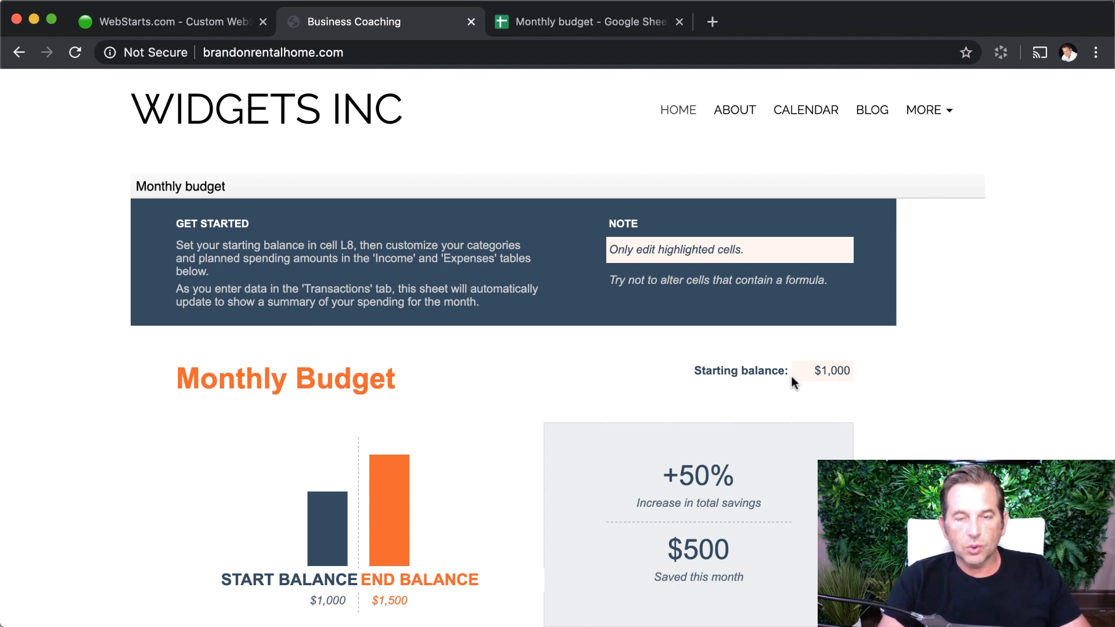
{"action": "mouse_move", "coordinate": [794, 383]}
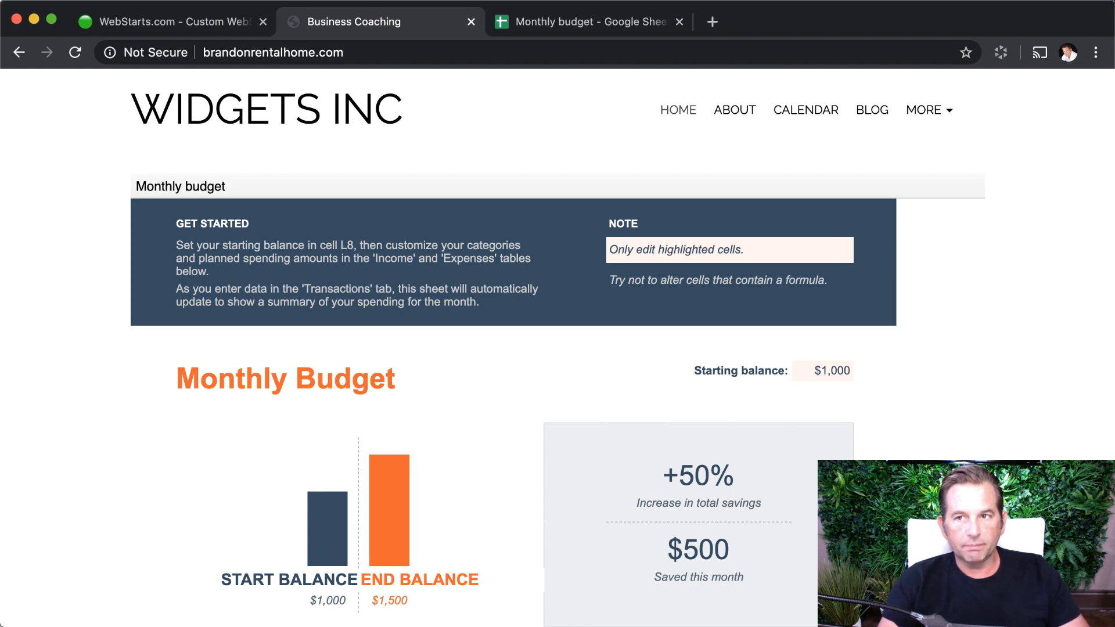